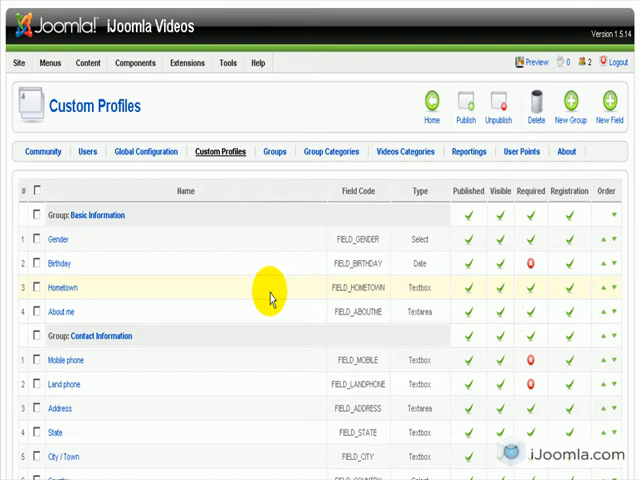
mouse_move(270, 298)
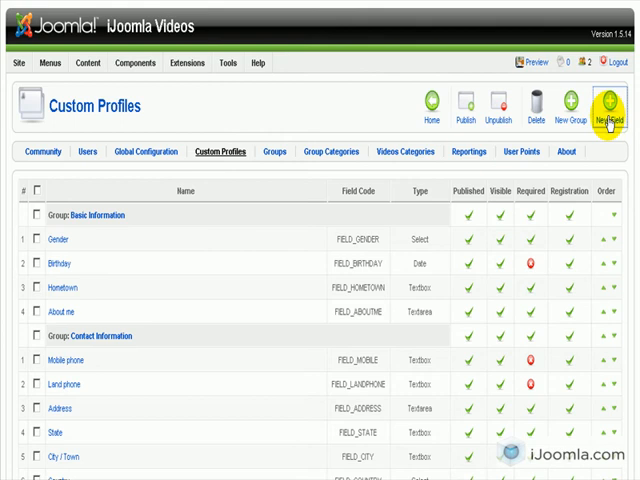
Step: Create a new profile field 'Do you like your job?' of type Radio buttons
click(611, 107)
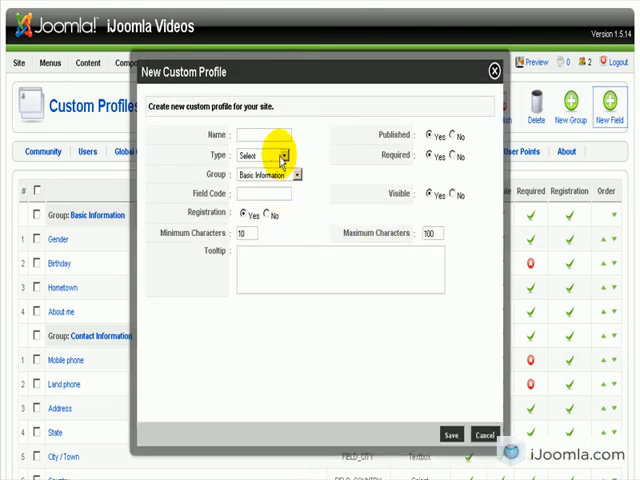
click(282, 155)
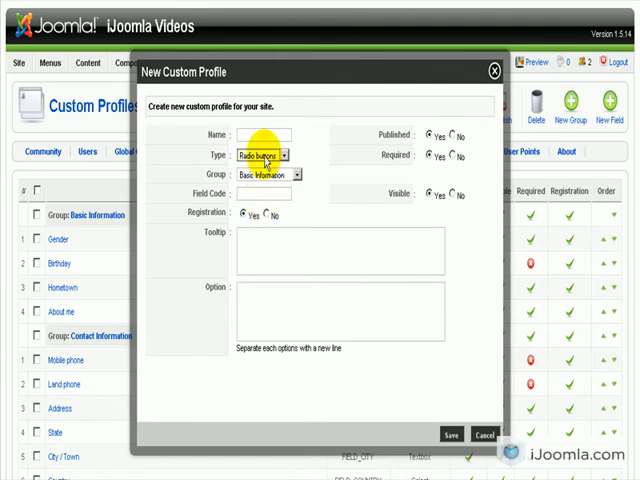
click(262, 155)
text(Do you like your job?)
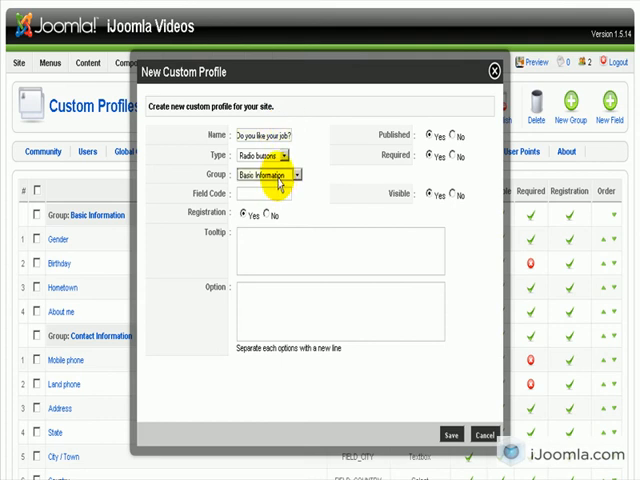
Step: Place the field in the About Me group with field code 'job' and registration No
click(271, 176)
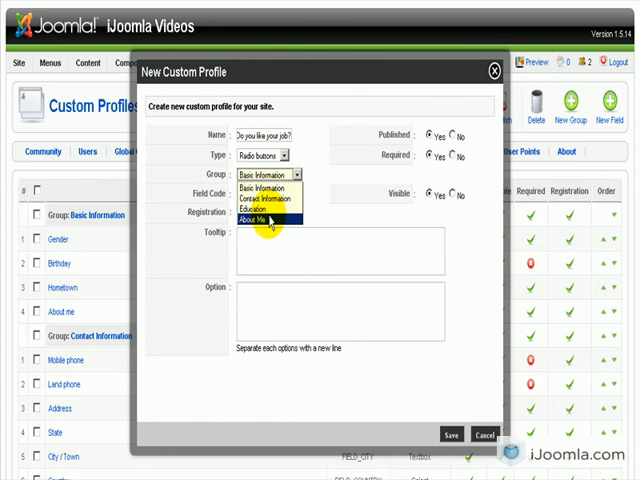
click(268, 221)
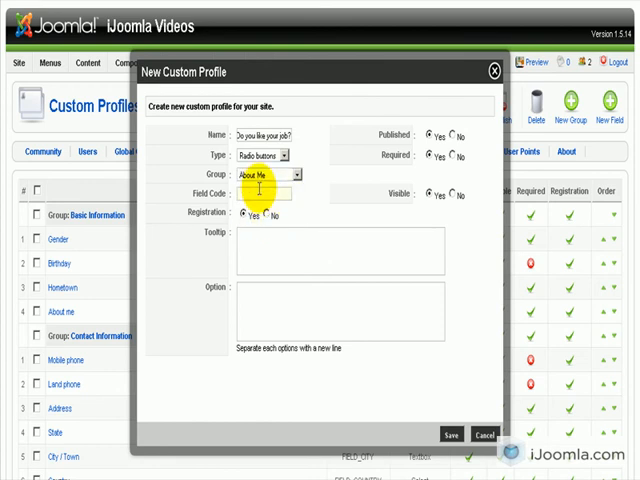
text(job)
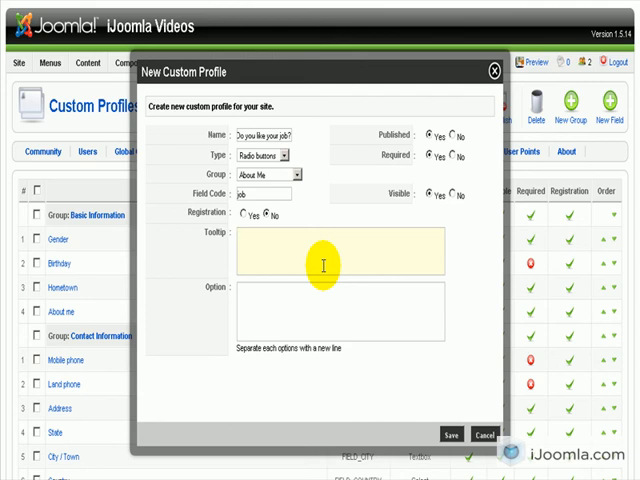
Step: Add the tooltip 'Do you like what you do for a living', Yes/No options, optional, and save
text(Do you like)
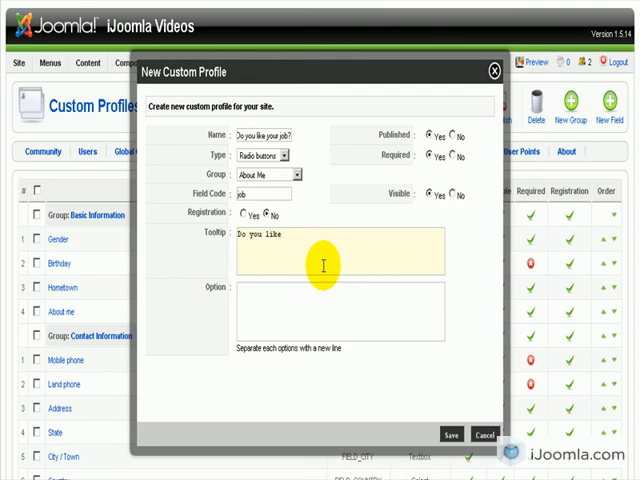
text(what what you)
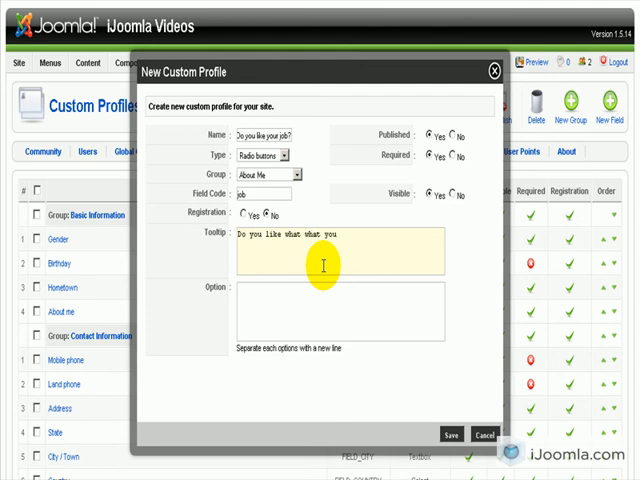
text(do for a living?)
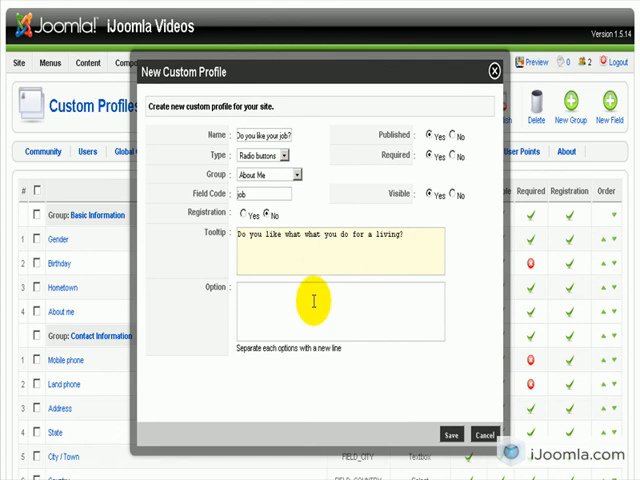
text(Yes)
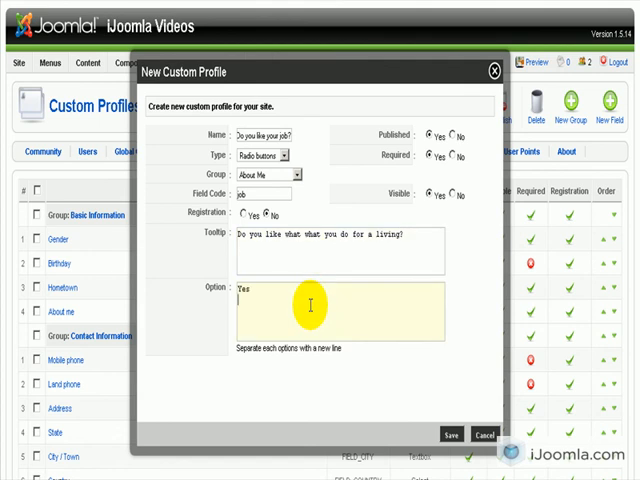
text(No)
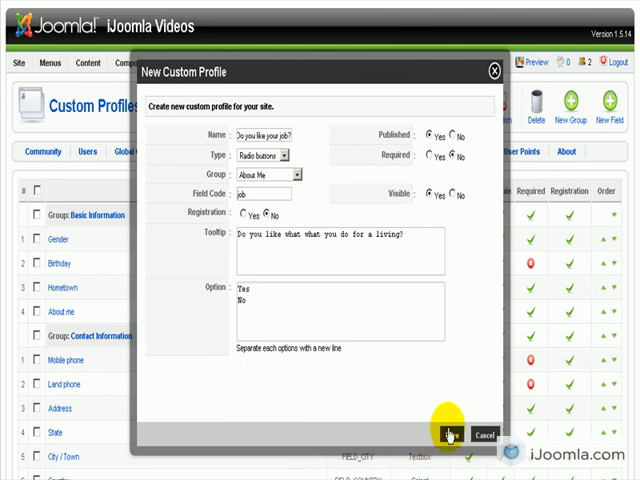
click(450, 433)
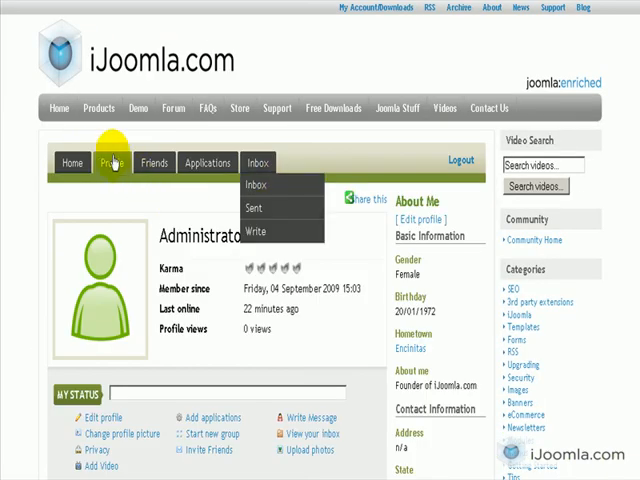
Step: Open the Administrator account's Edit profile form from the Profile tab
click(112, 162)
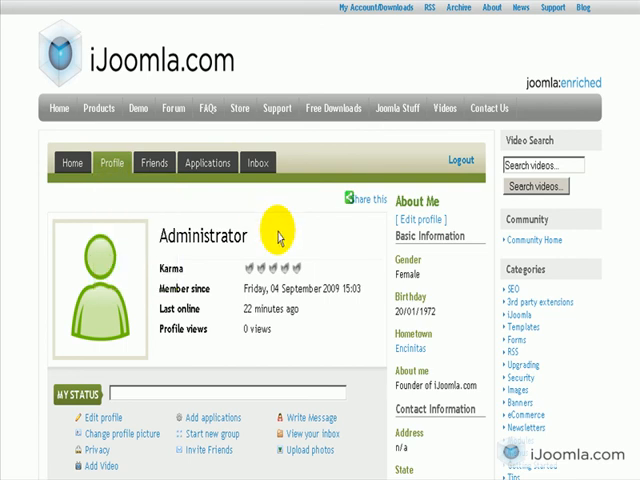
mouse_move(298, 247)
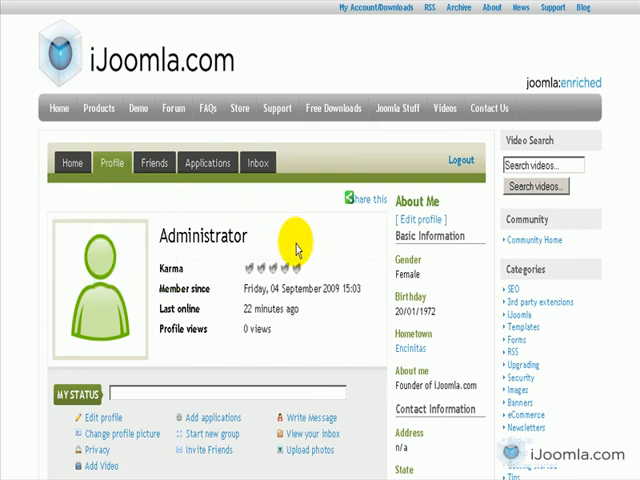
mouse_move(113, 450)
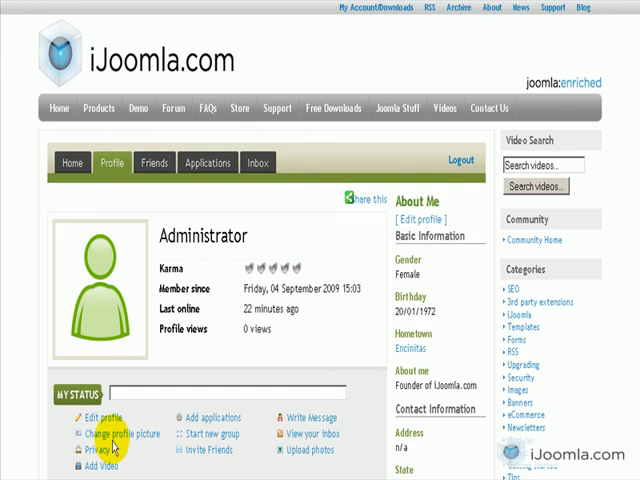
click(102, 418)
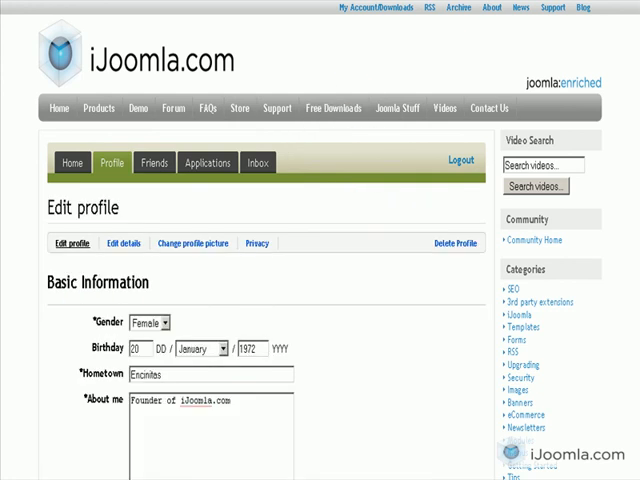
Step: Answer Yes to 'Do you like your job?' under About Me and save the profile
scroll(down, 3)
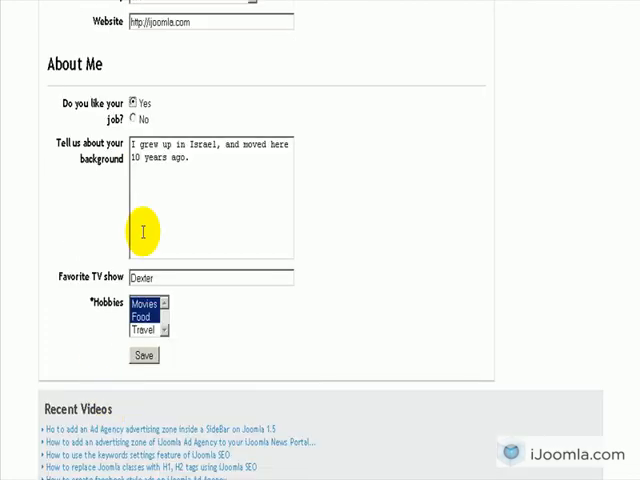
mouse_move(135, 108)
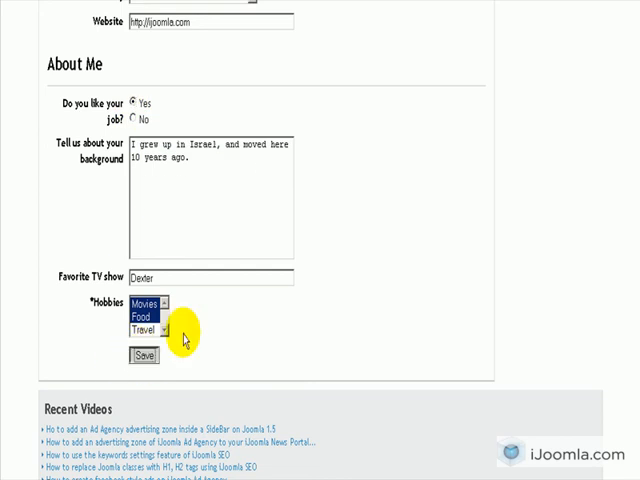
mouse_move(225, 295)
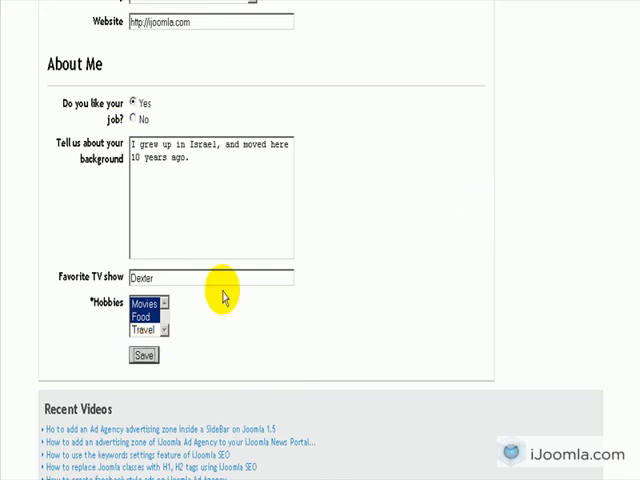
click(143, 355)
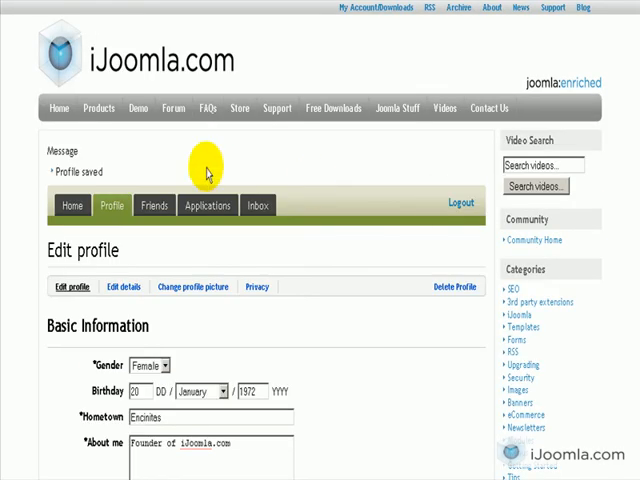
Step: Return to the Profile tab overview after the profile is saved
click(154, 205)
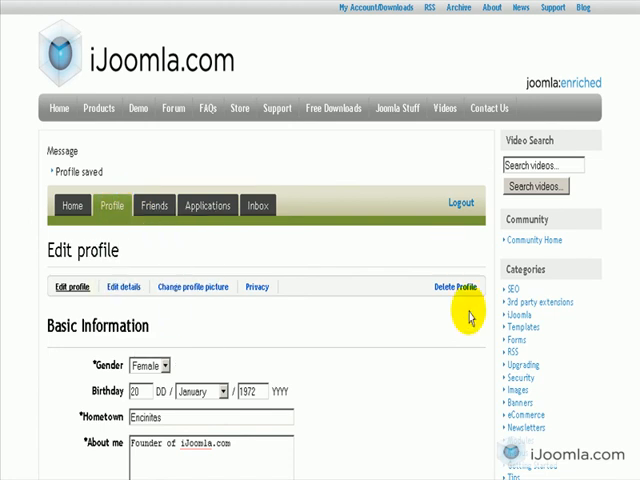
mouse_move(118, 420)
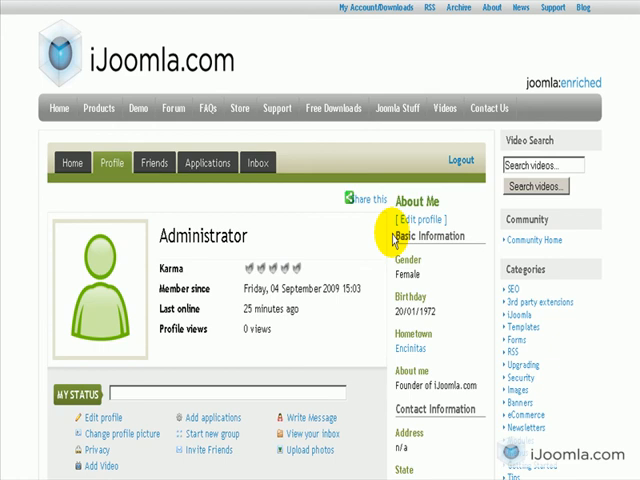
mouse_move(18, 388)
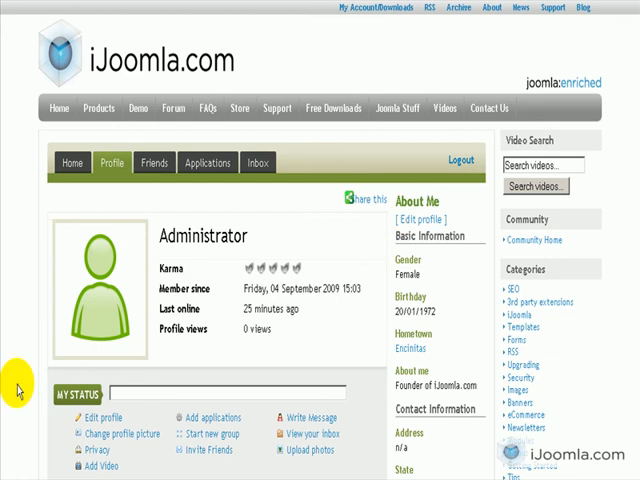